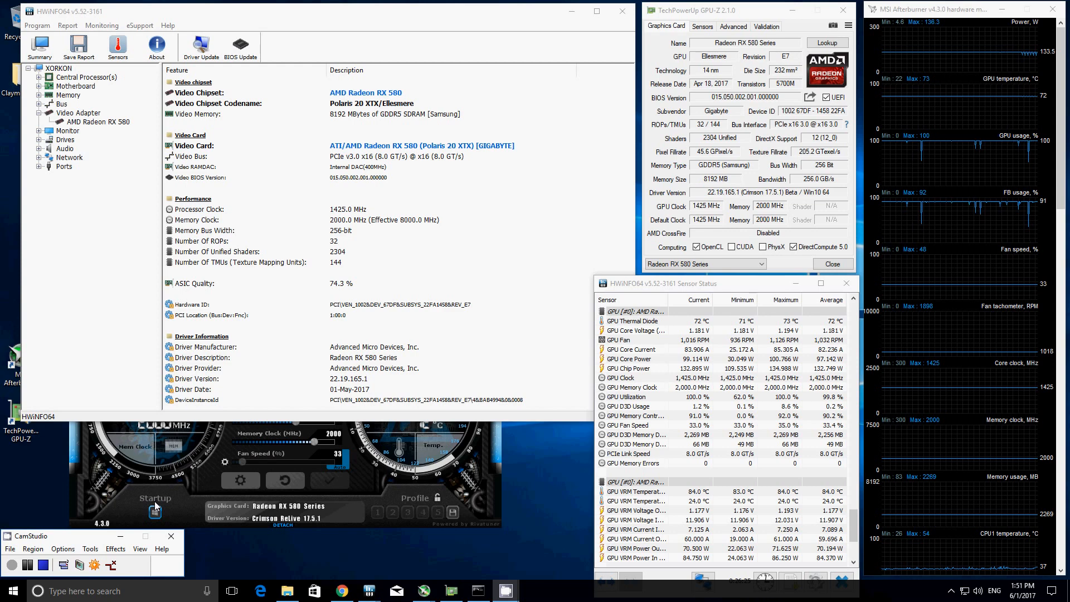
{"action": "mouse_move", "coordinate": [439, 124]}
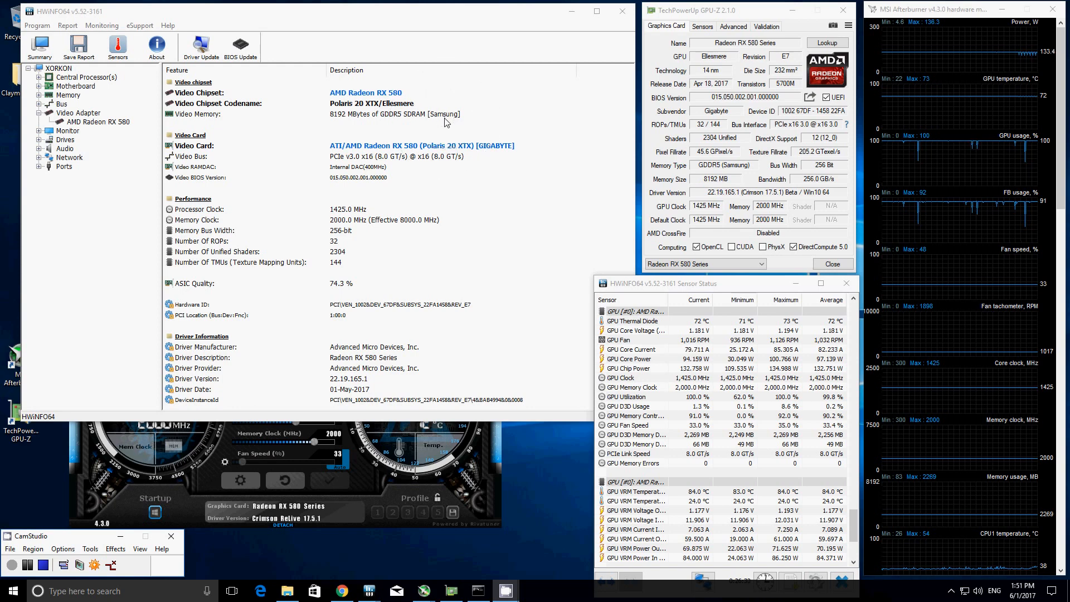
{"action": "mouse_move", "coordinate": [612, 209]}
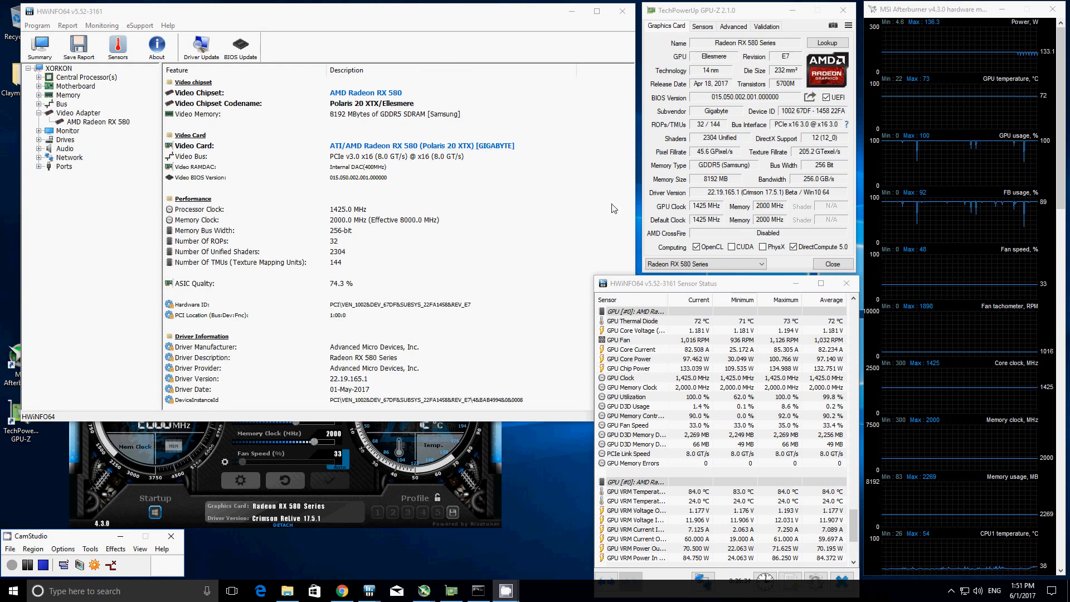
{"action": "mouse_move", "coordinate": [710, 220]}
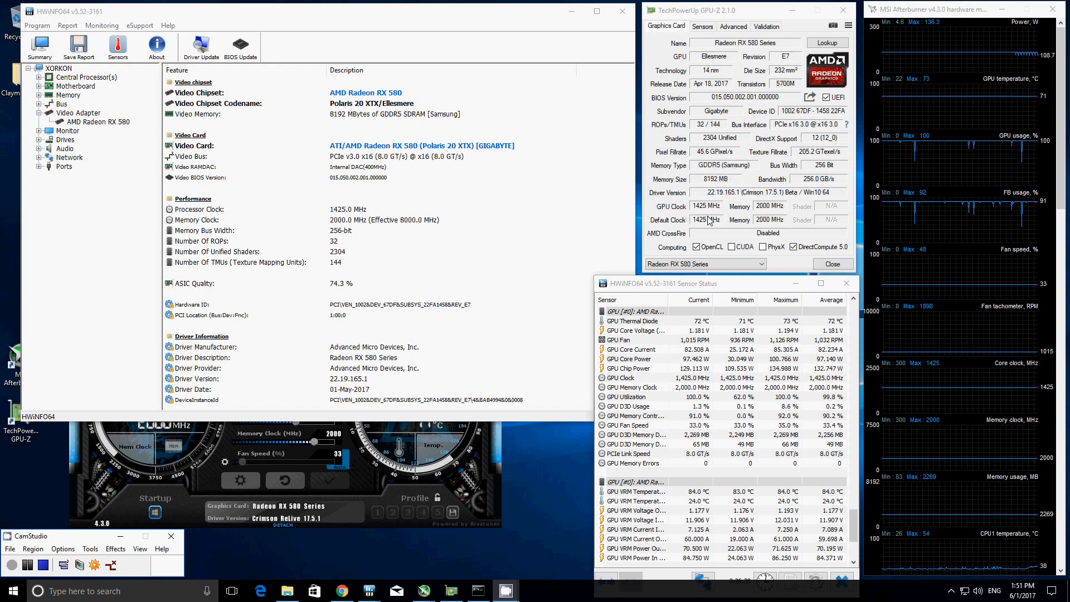
{"action": "mouse_move", "coordinate": [762, 218]}
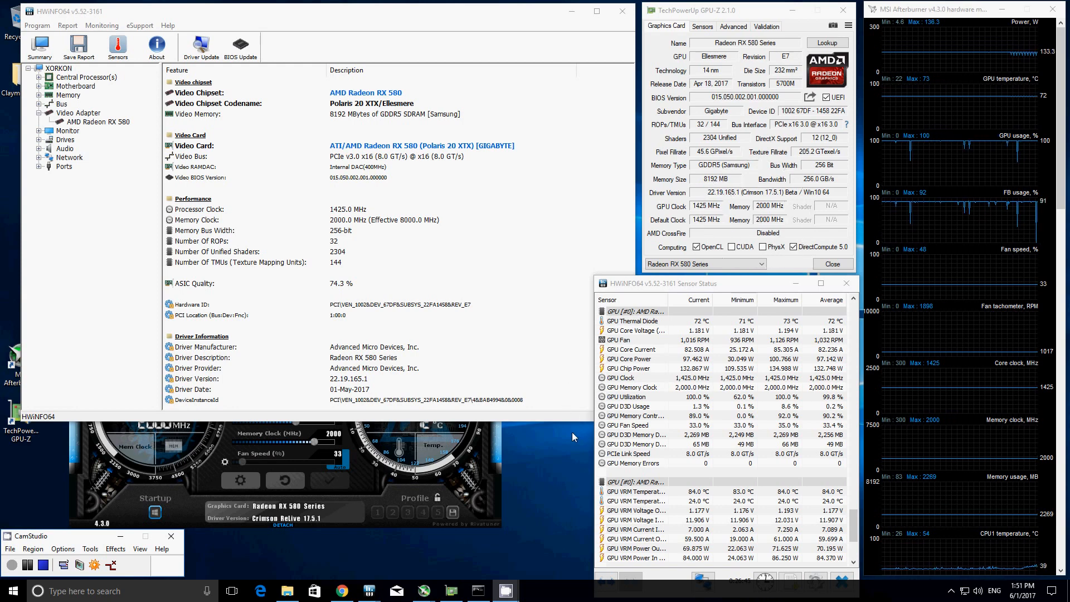
{"action": "mouse_move", "coordinate": [499, 457]}
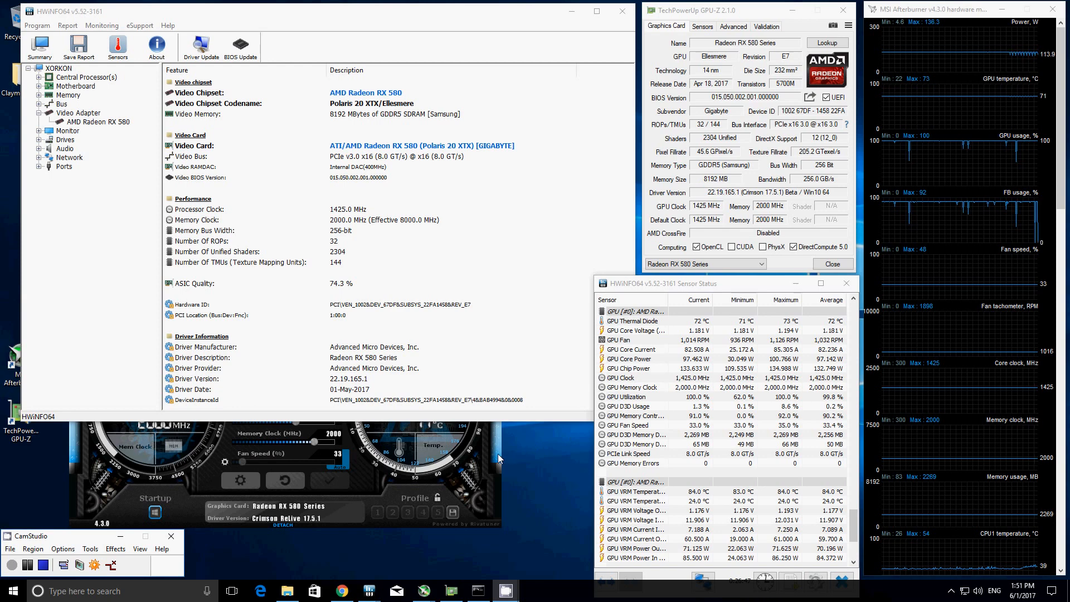
{"action": "mouse_move", "coordinate": [444, 168]}
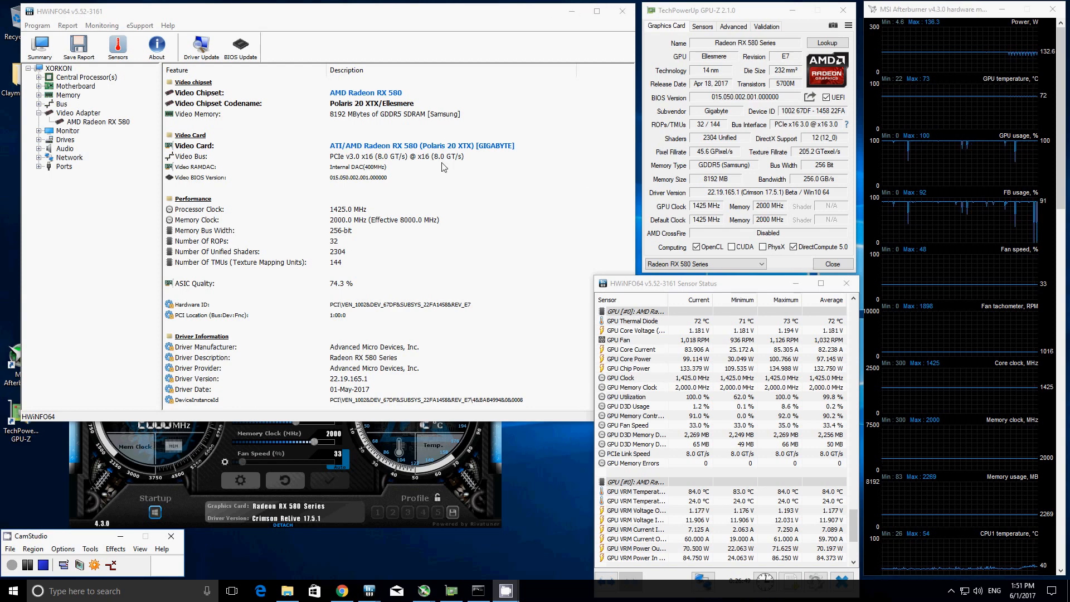
{"action": "mouse_move", "coordinate": [341, 294]}
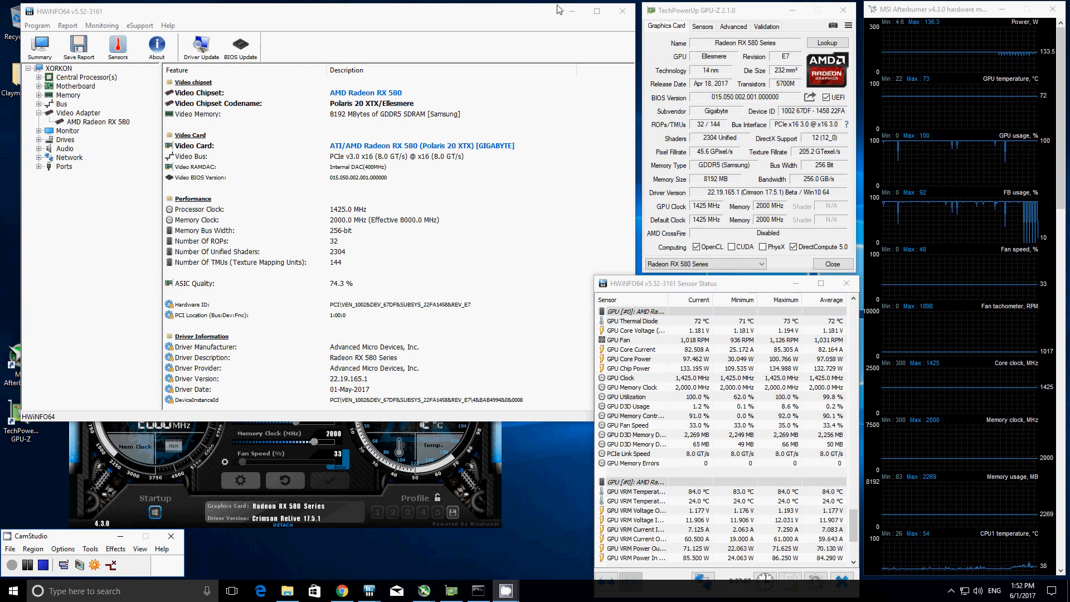
{"action": "mouse_move", "coordinate": [570, 11]}
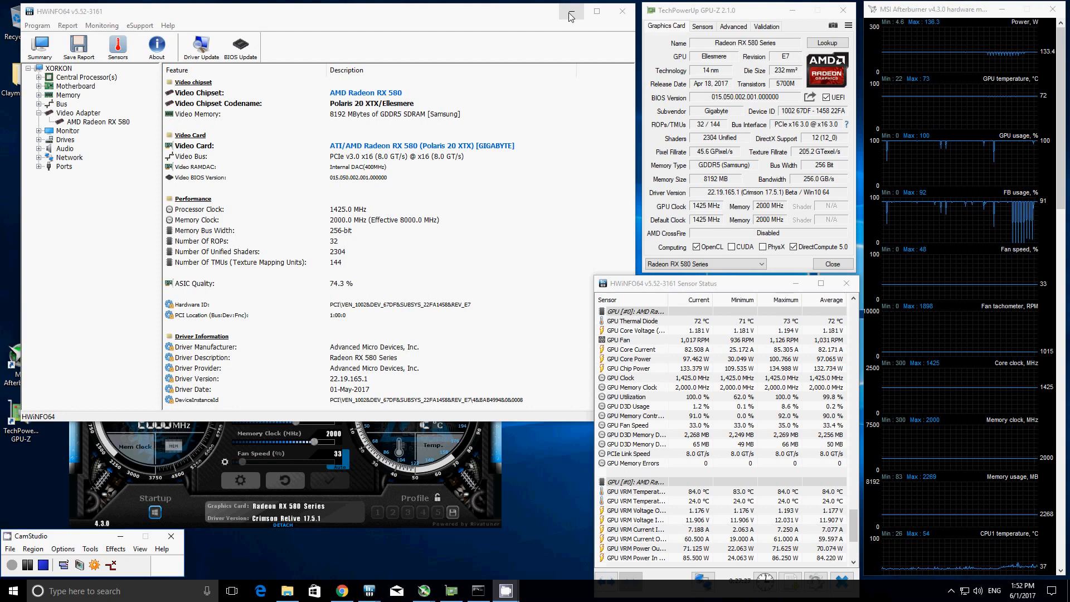
- Move the hardware details window aside to reveal Afterburner at 1425 MHz core, 2175 MHz memory beside the ~30.5 Mh/s hashrate
{"action": "left_click", "coordinate": [571, 11]}
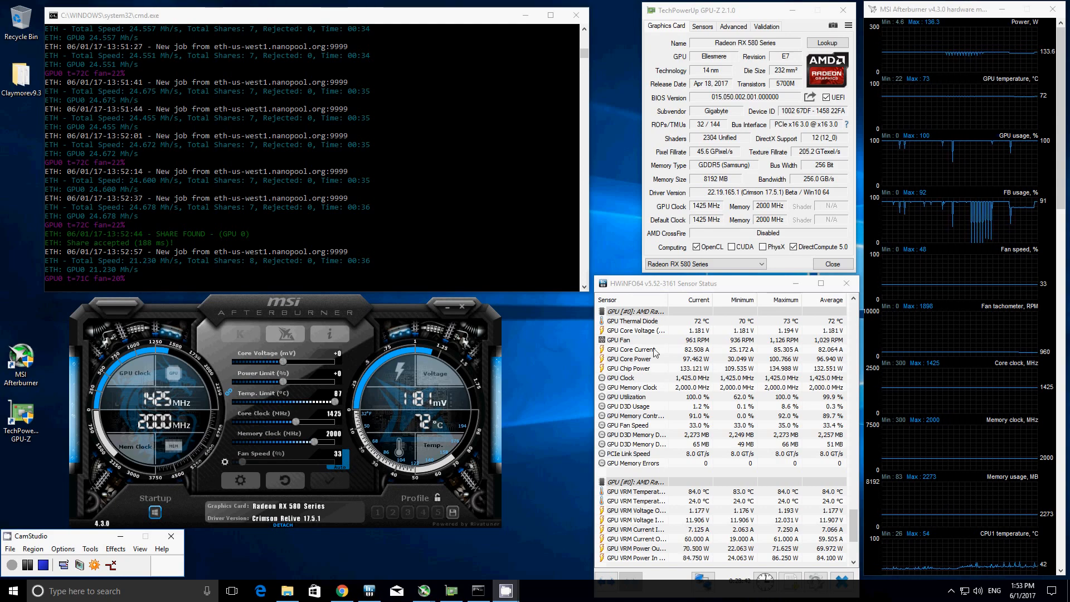
{"action": "mouse_move", "coordinate": [671, 381]}
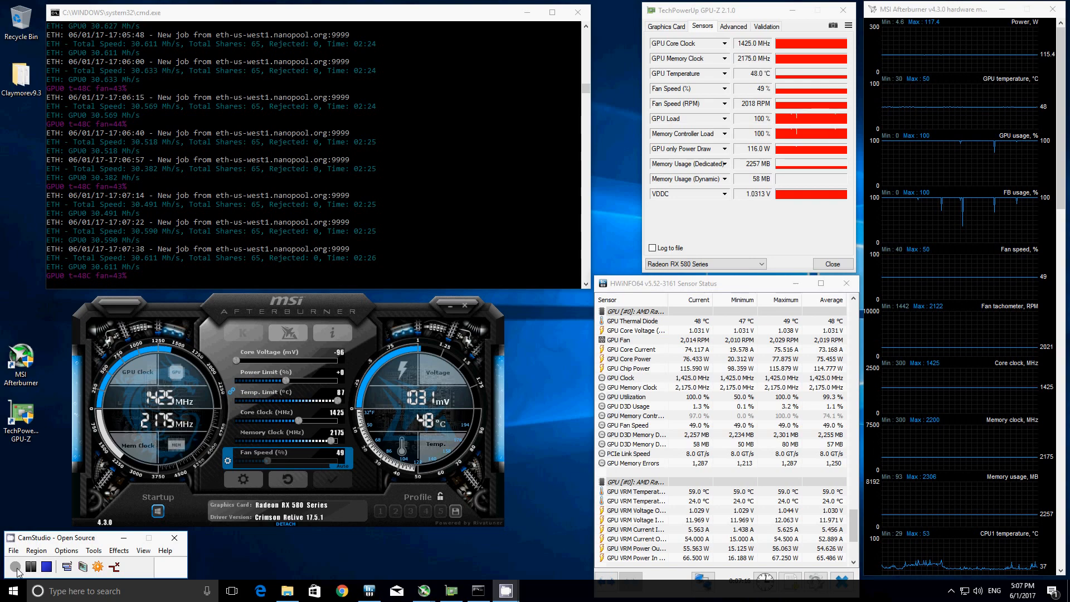
{"action": "mouse_move", "coordinate": [180, 430]}
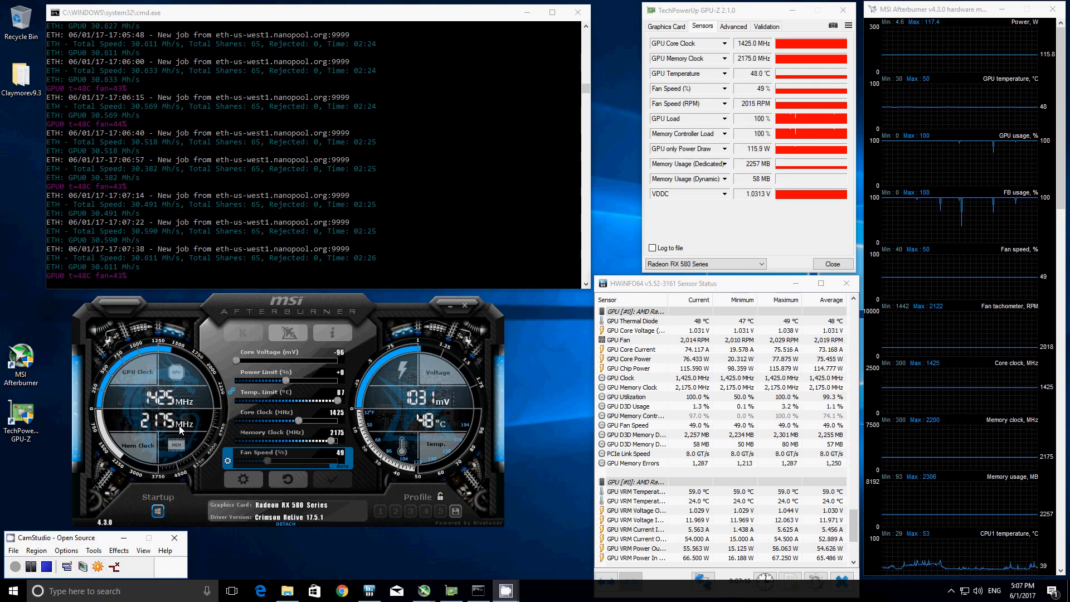